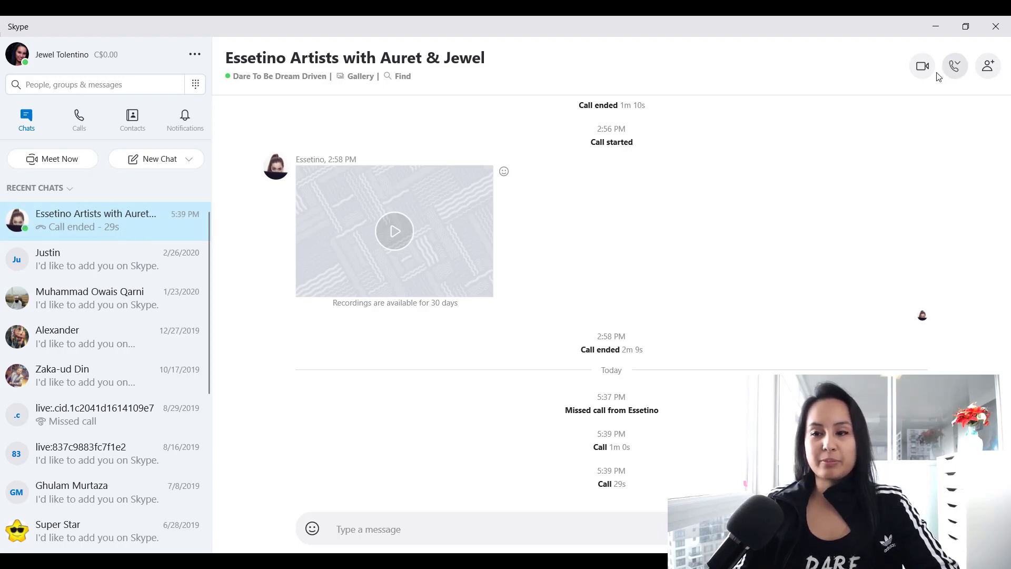
mouse_move(923, 68)
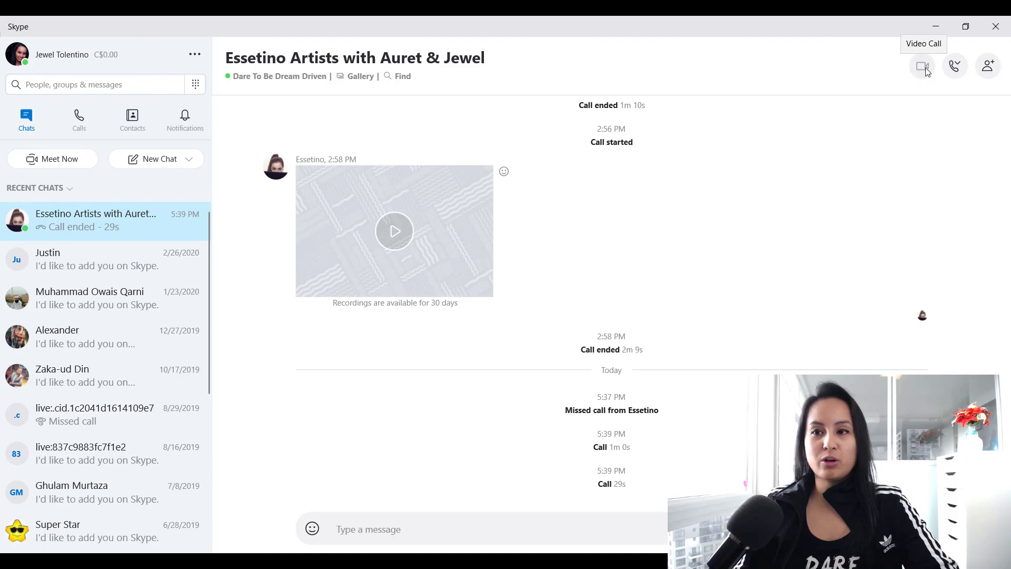
Start a video call to the Essetino Artists with Auret & Jewel group.
left_click(921, 66)
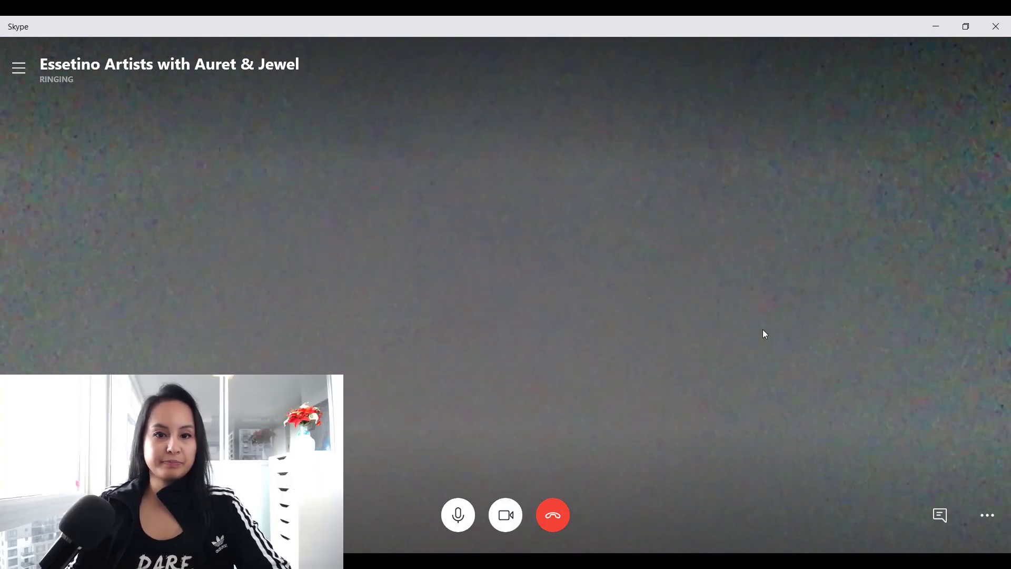
mouse_move(659, 312)
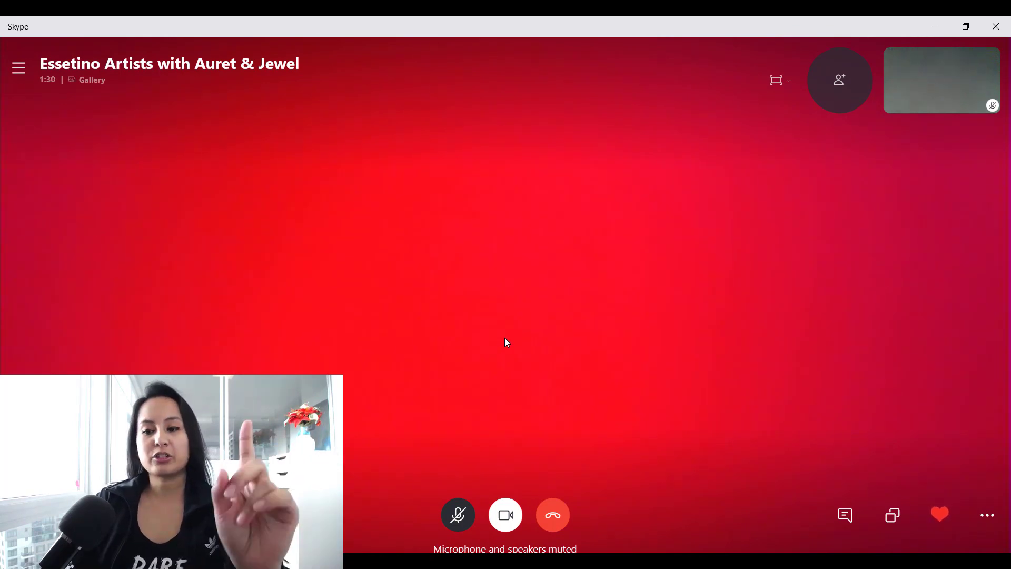
mouse_move(609, 288)
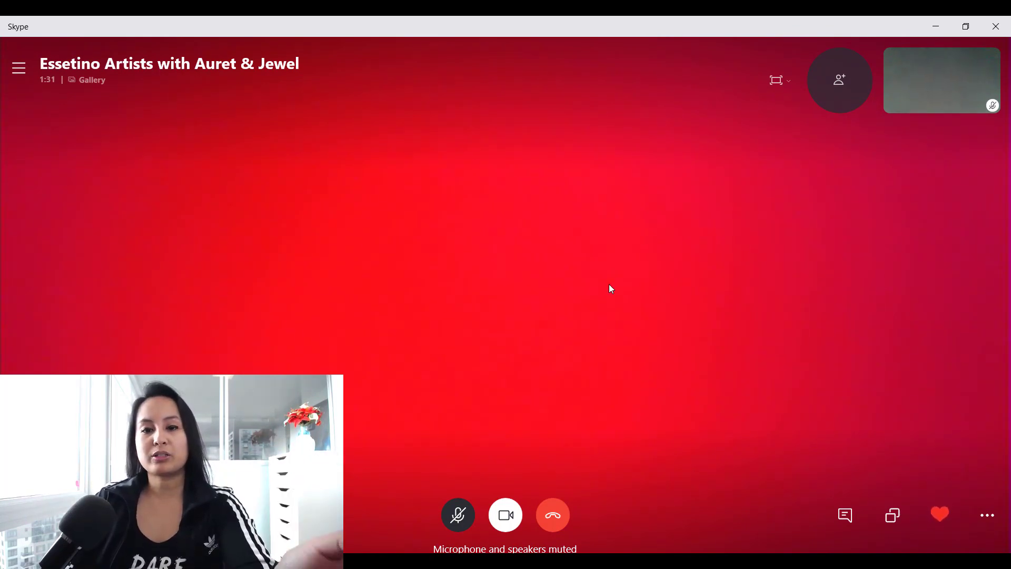
mouse_move(874, 420)
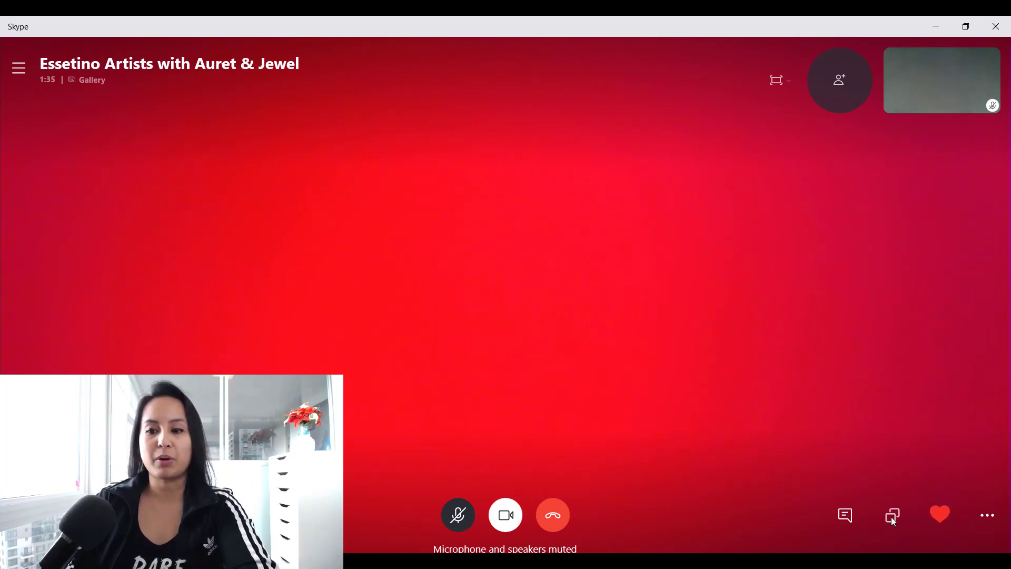
mouse_move(820, 399)
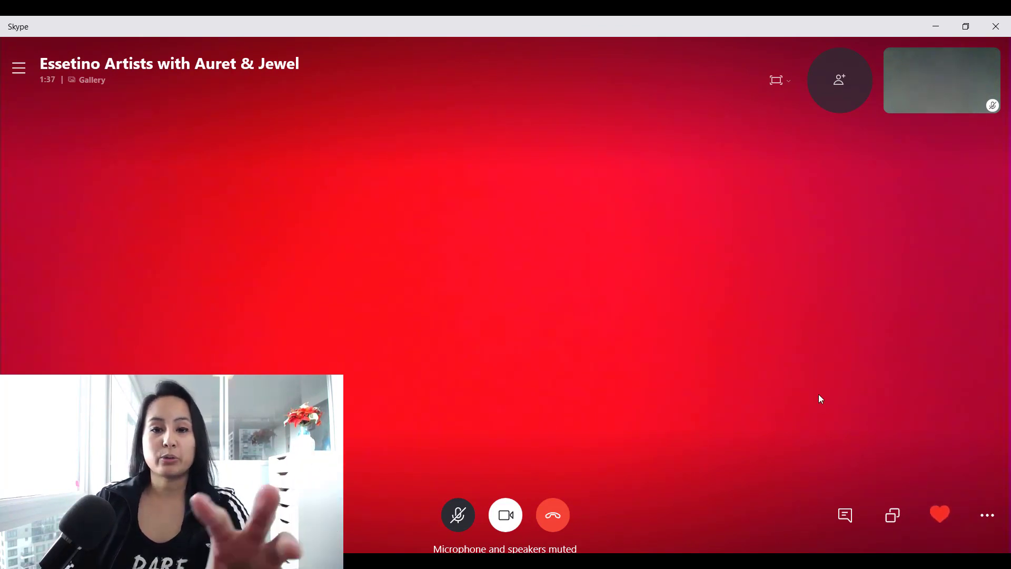
mouse_move(517, 297)
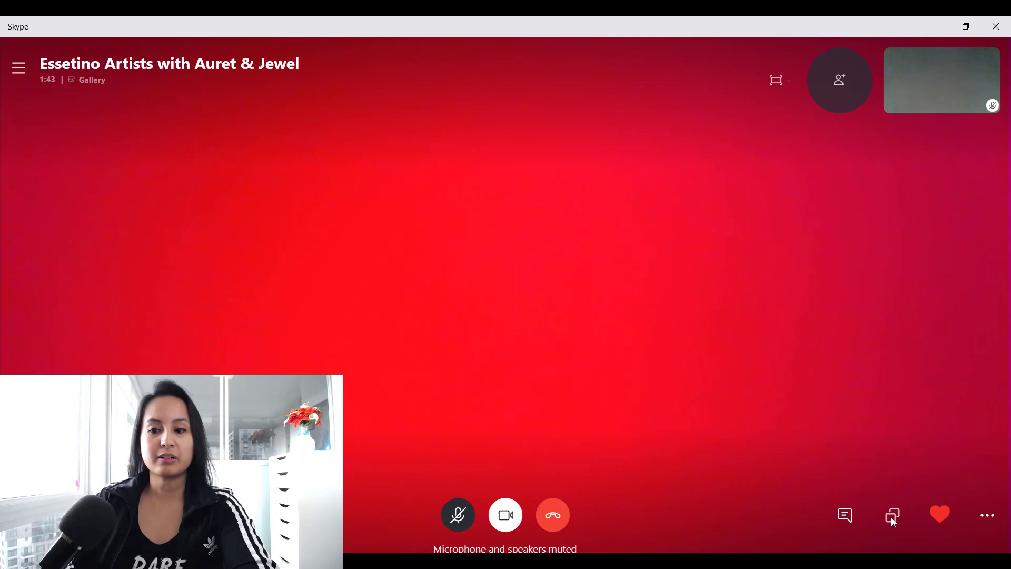
Share the screen with the Share computer sound toggle switched on.
left_click(892, 515)
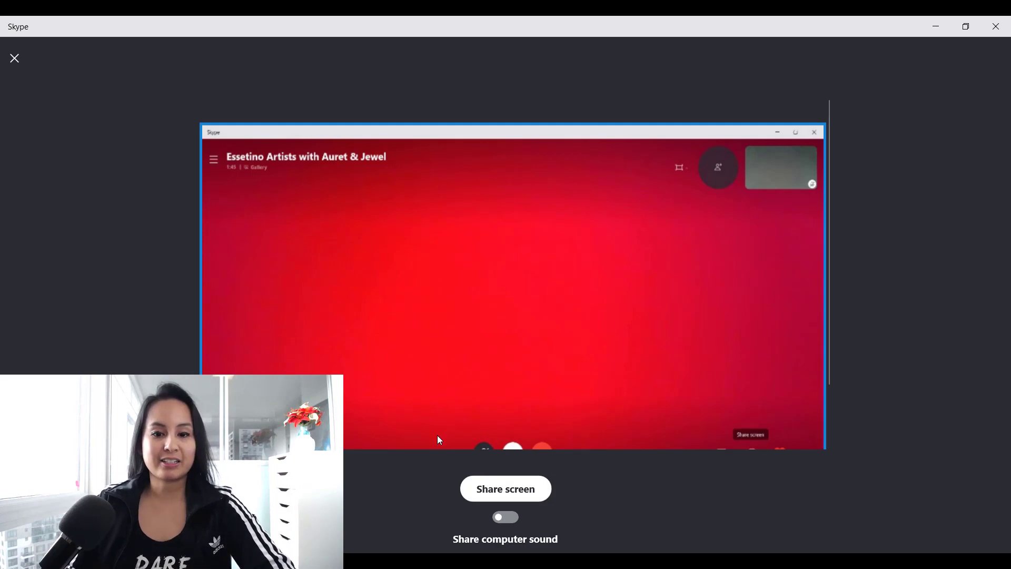
mouse_move(435, 366)
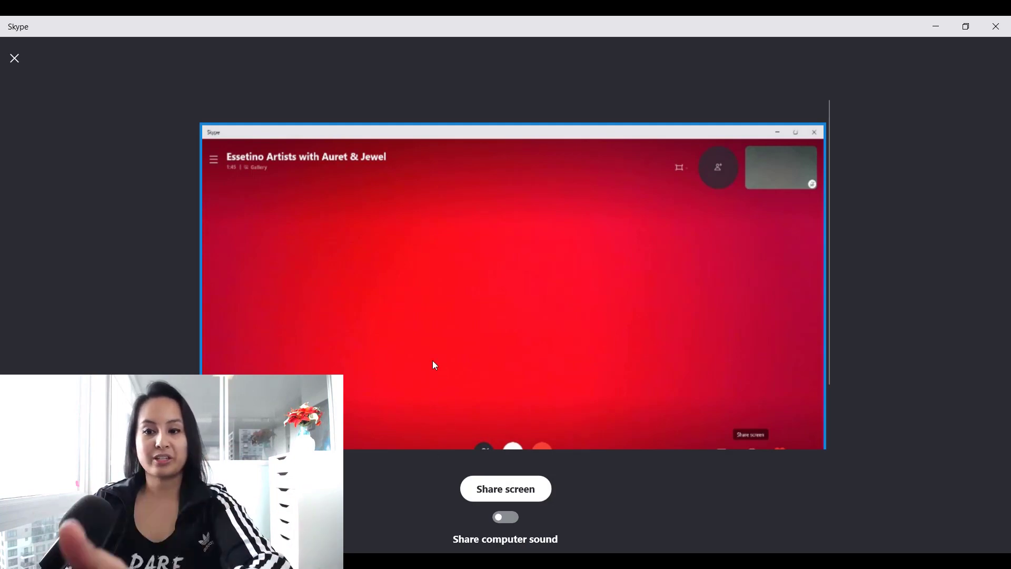
mouse_move(191, 128)
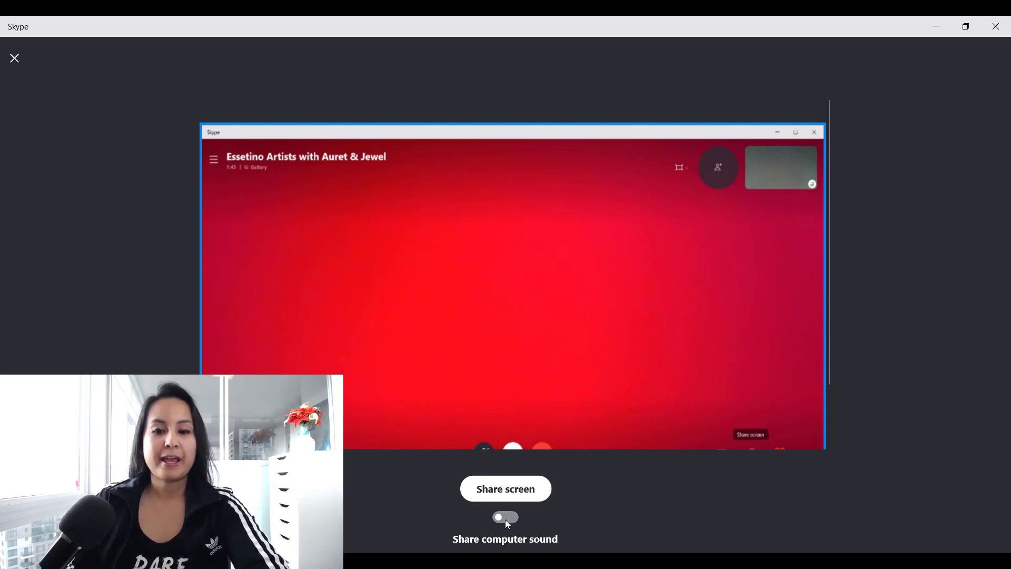
mouse_move(507, 520)
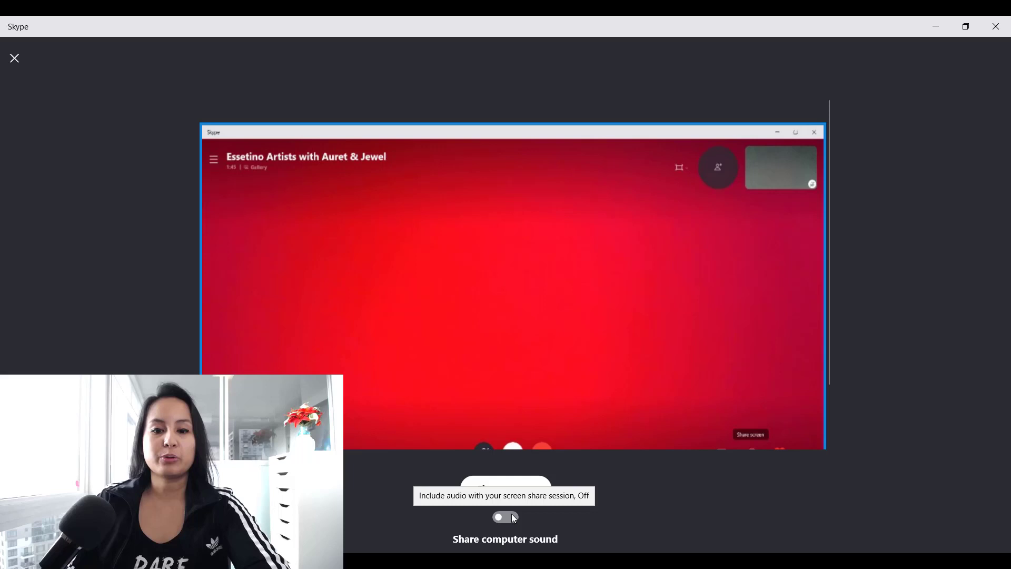
left_click(504, 517)
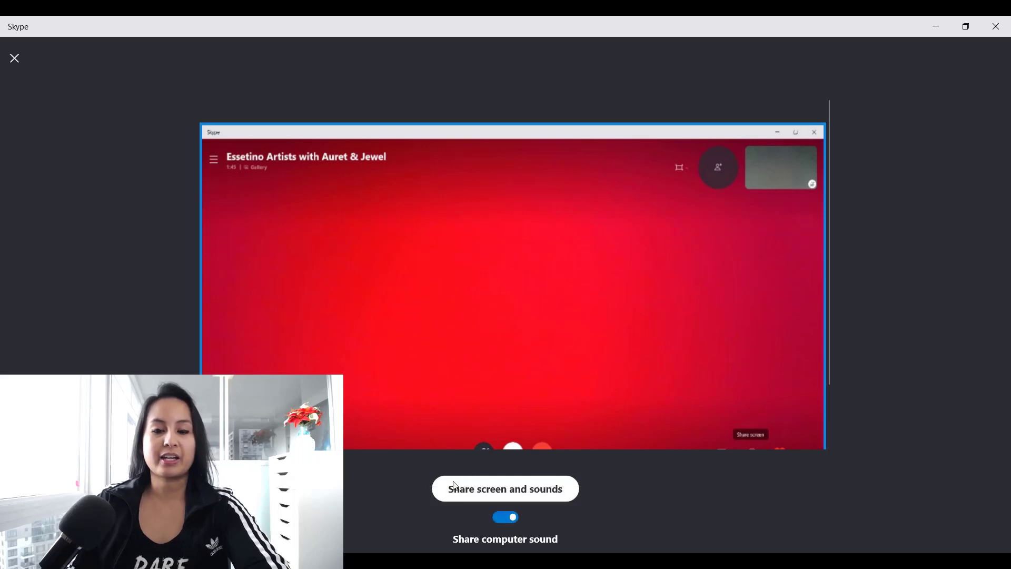
mouse_move(494, 470)
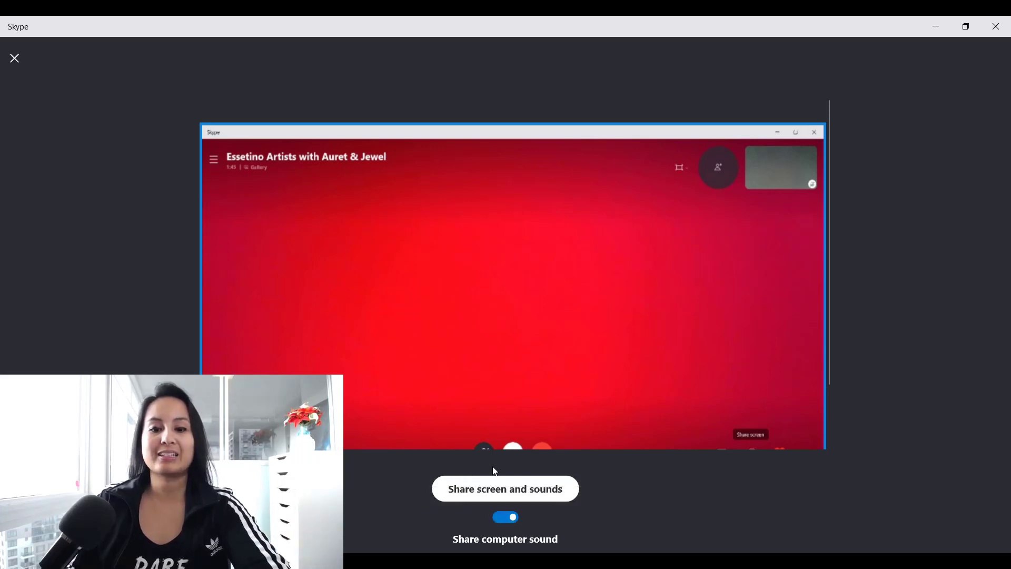
mouse_move(480, 496)
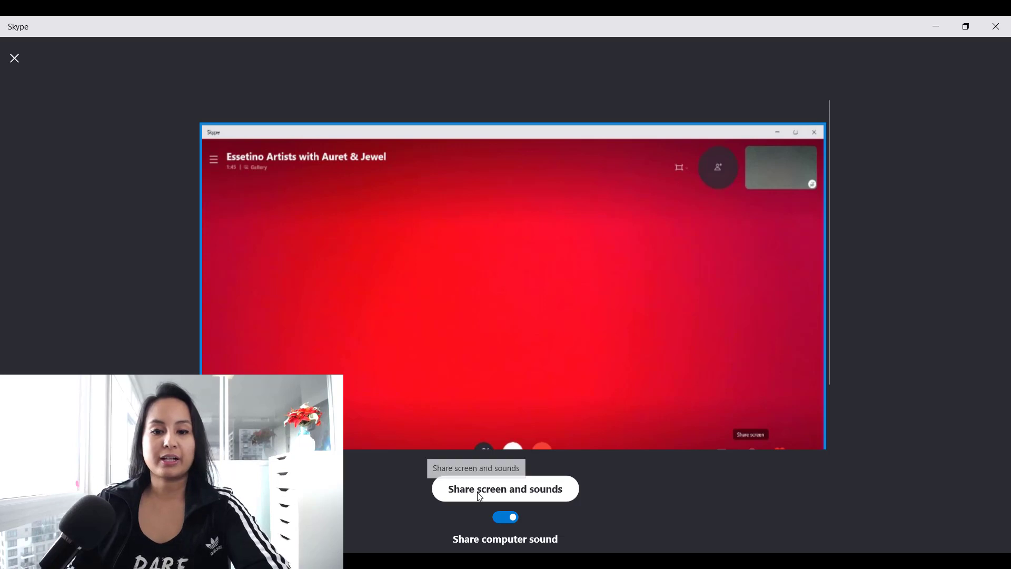
left_click(505, 489)
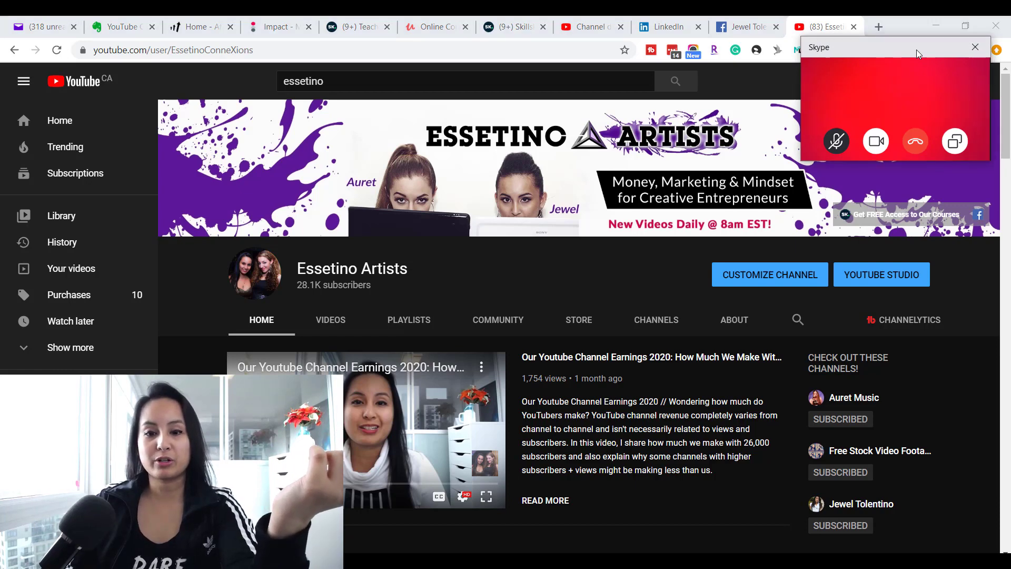
mouse_move(955, 141)
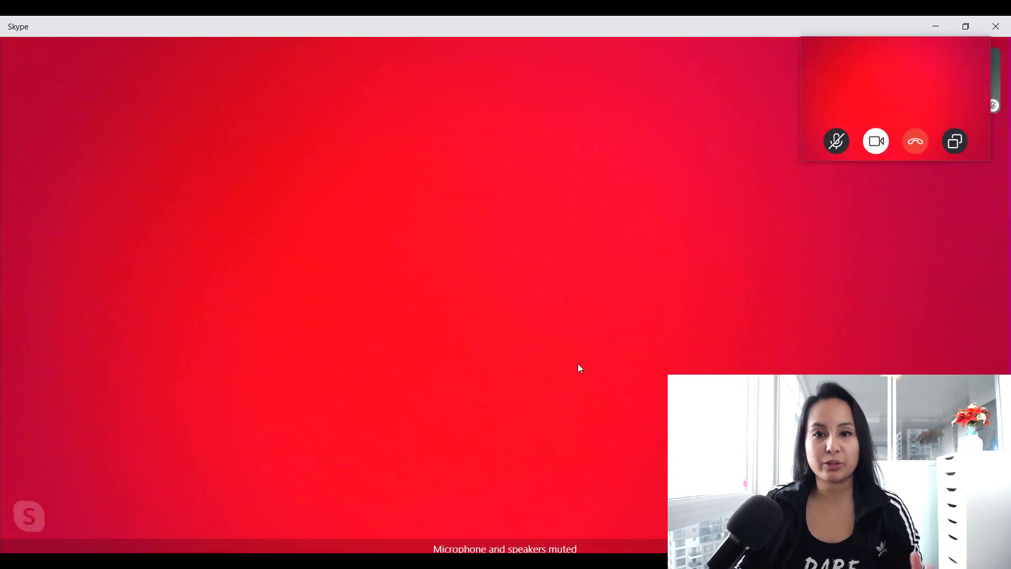
mouse_move(542, 314)
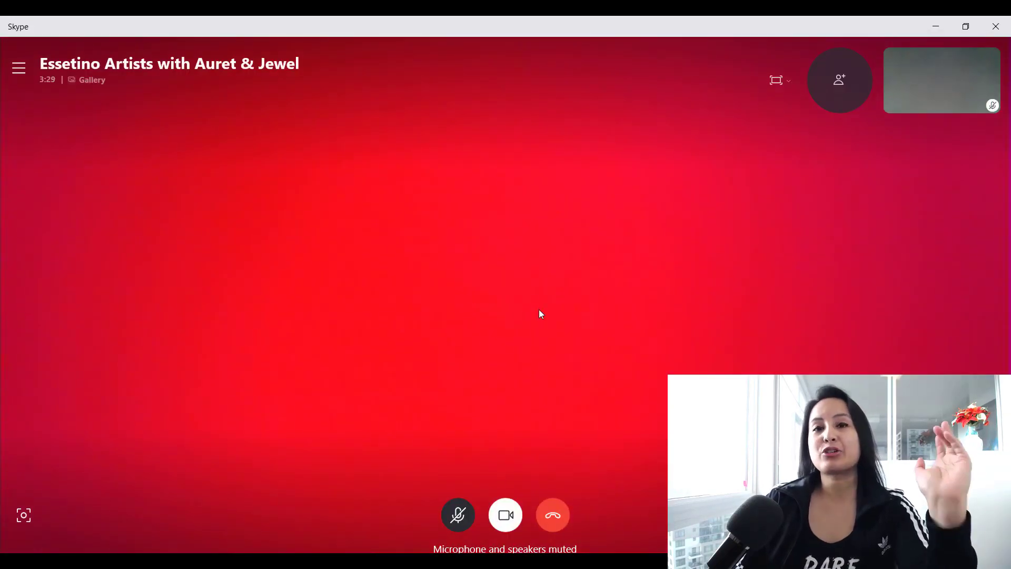